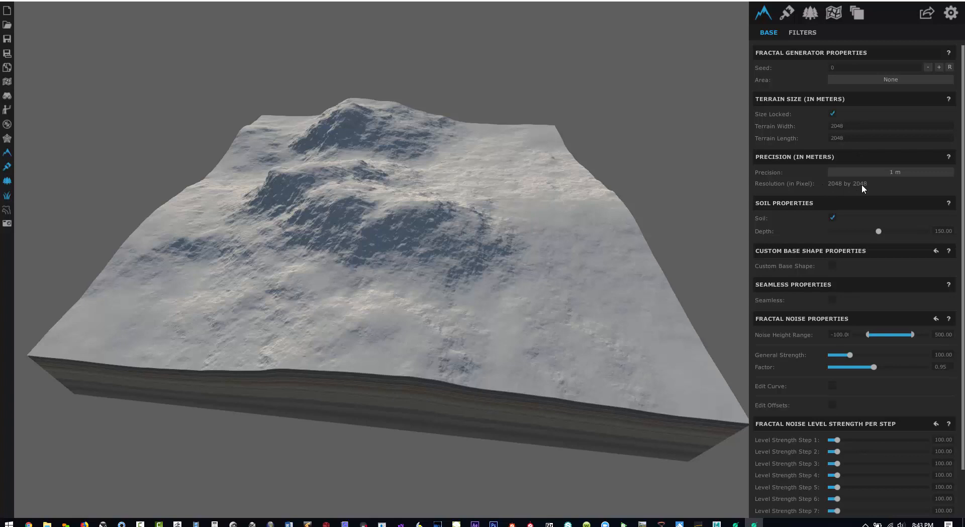
mouse_move(926, 12)
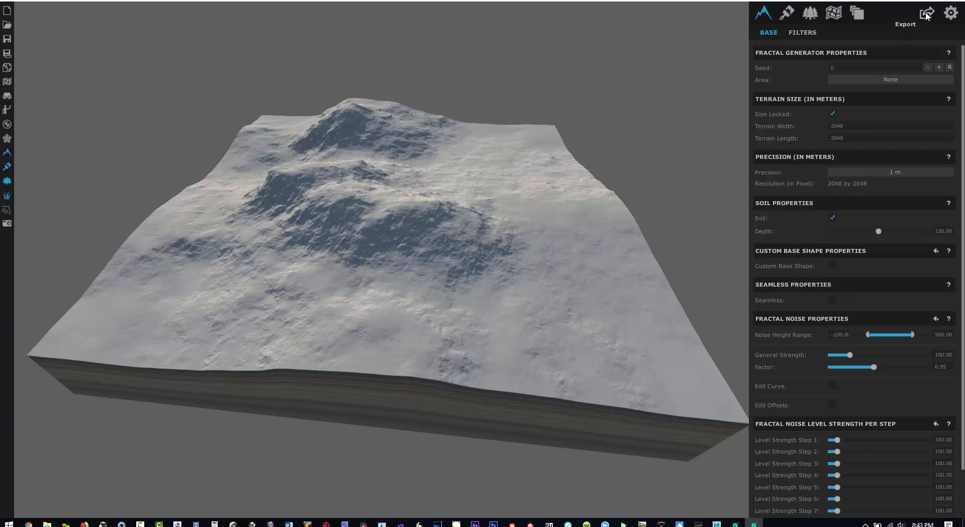
Export the terrain heightmap as a 16 Bit (uint) TIFF
click(926, 12)
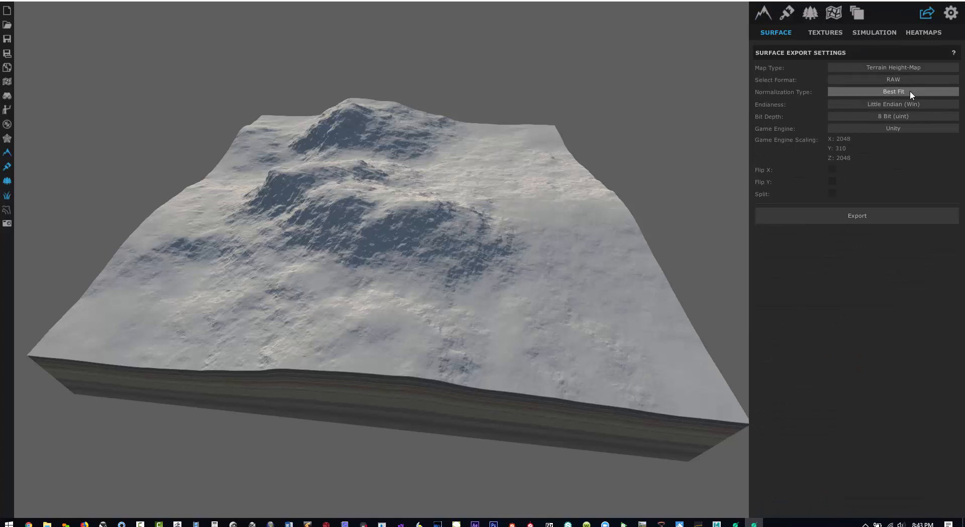
click(893, 79)
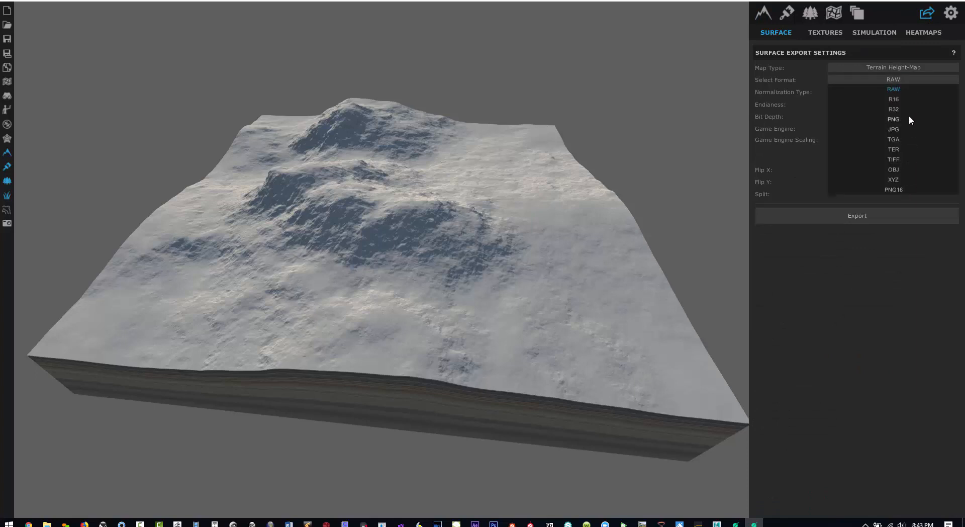
mouse_move(912, 158)
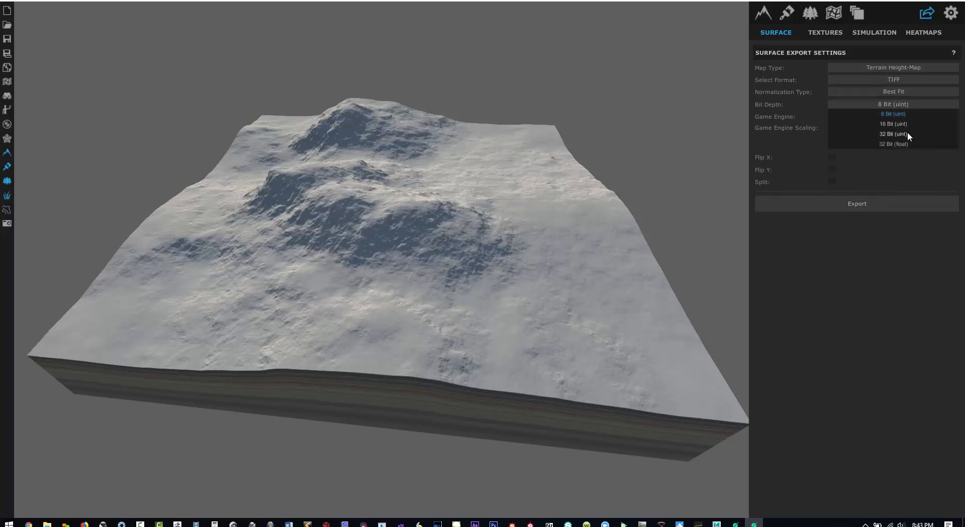
click(893, 123)
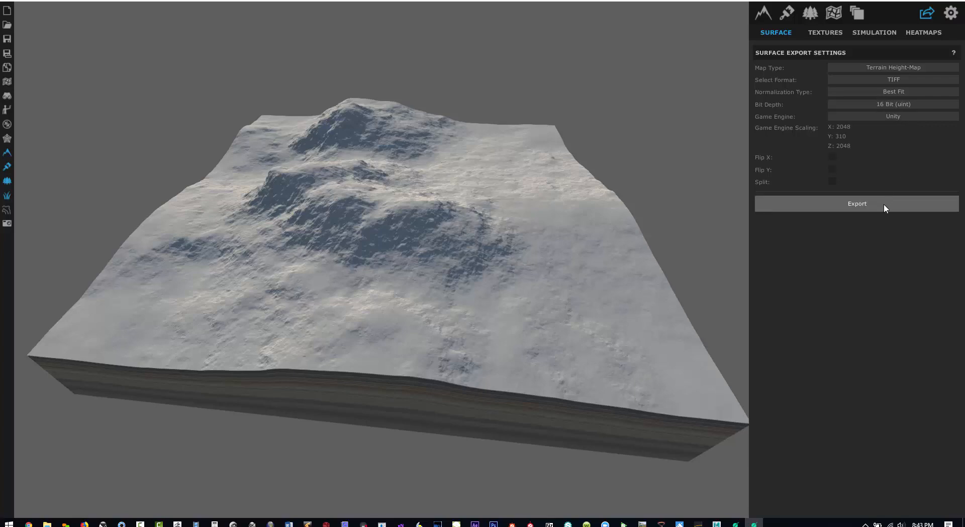
click(856, 203)
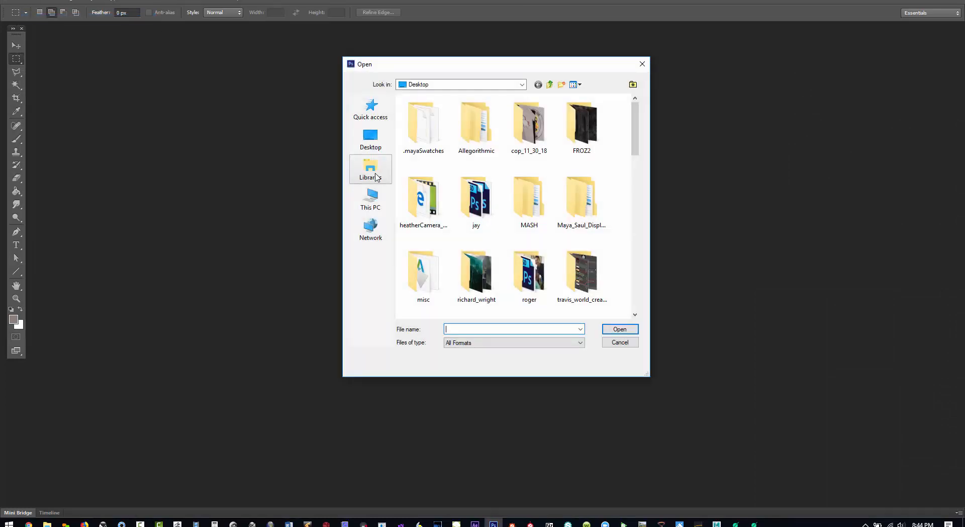
Open wc_heightmap.tif and check its 2048×2048 image size
click(370, 199)
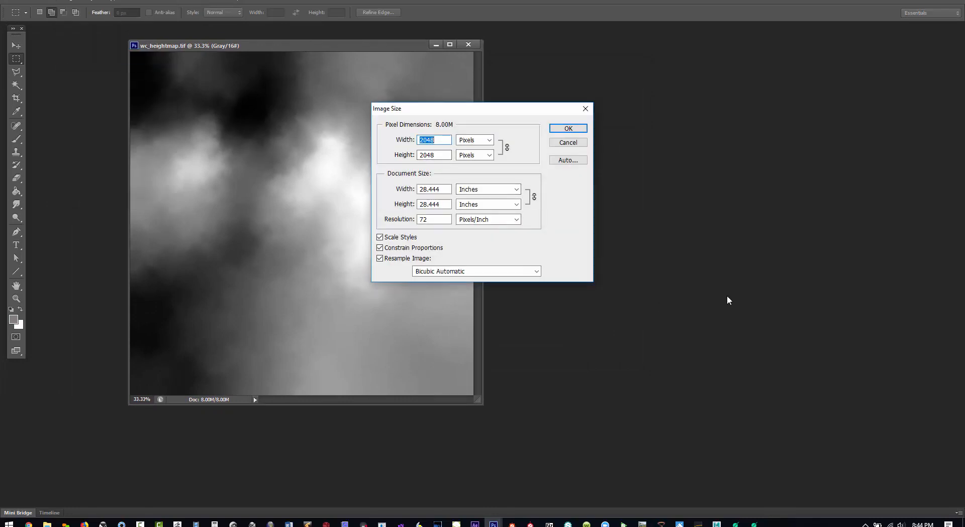
click(567, 128)
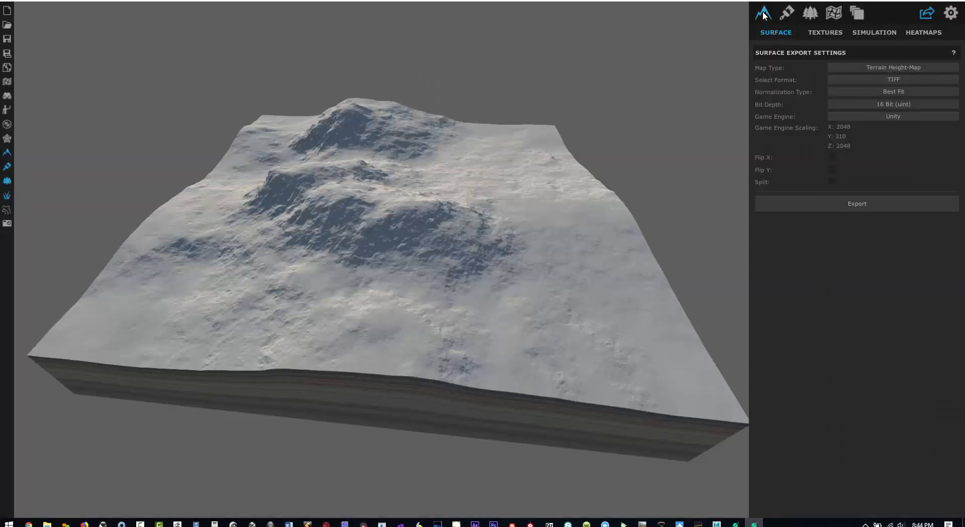
Set the terrain Base precision to 1/2 m for a 4096×4096 heightmap
click(762, 12)
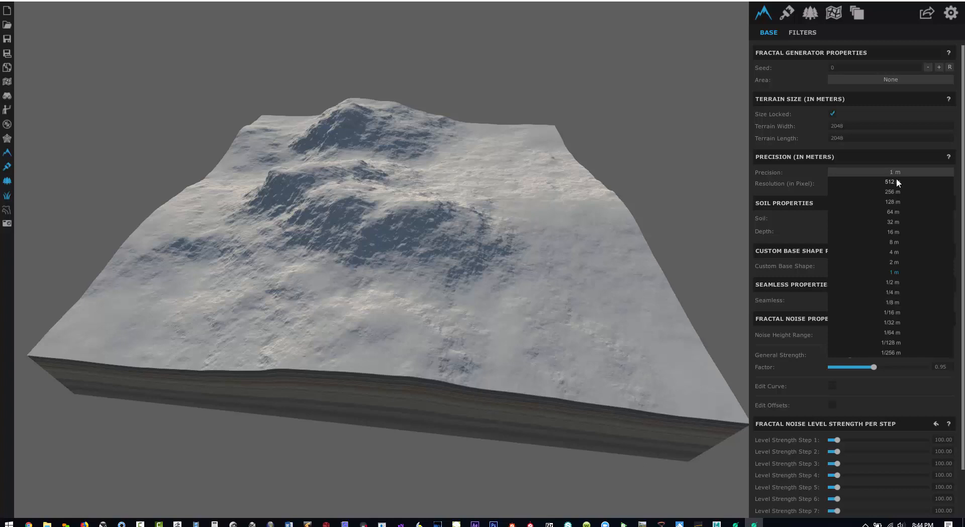
click(891, 281)
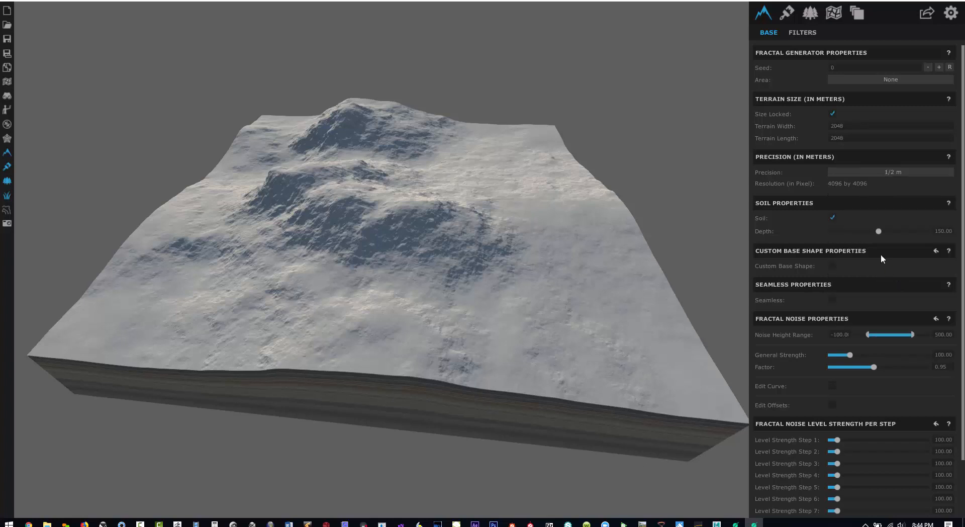
mouse_move(846, 191)
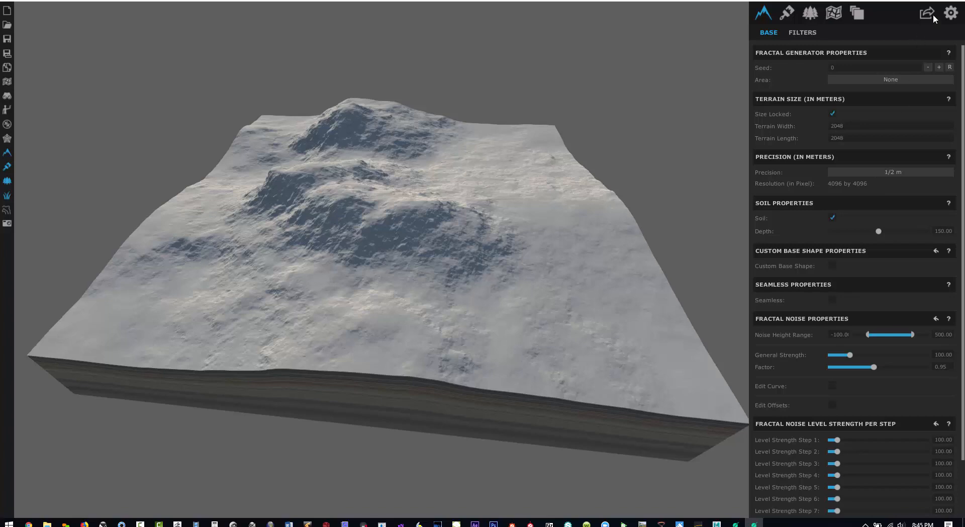
Export the higher-resolution heightmap as a TIFF under a new file name
click(926, 12)
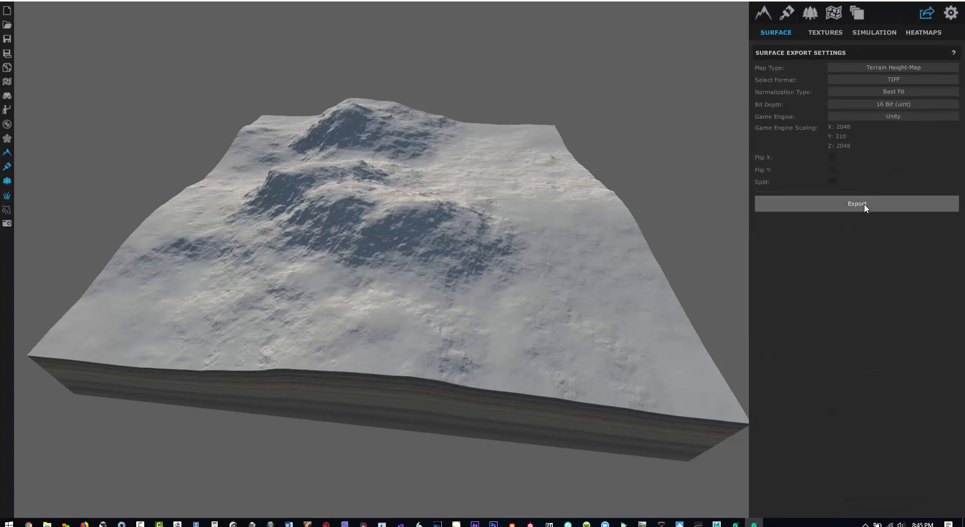
click(856, 204)
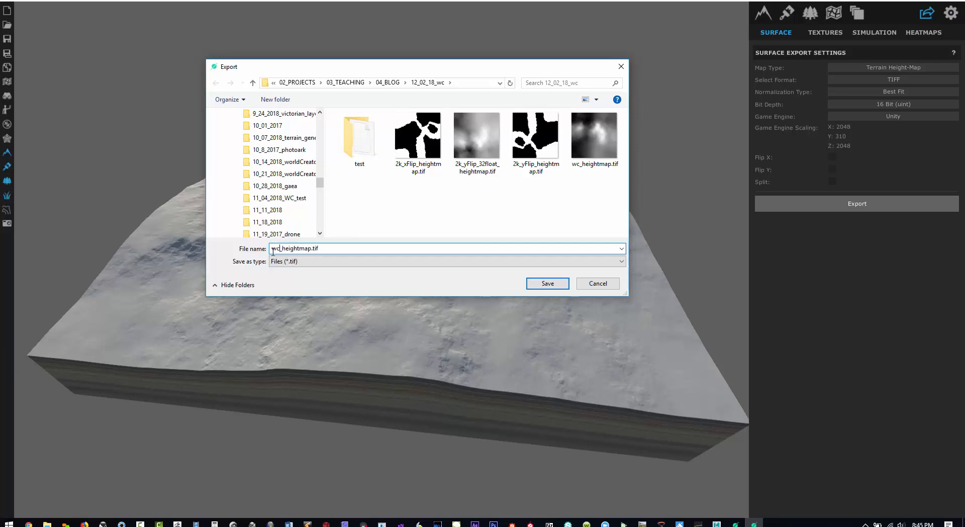
click(547, 283)
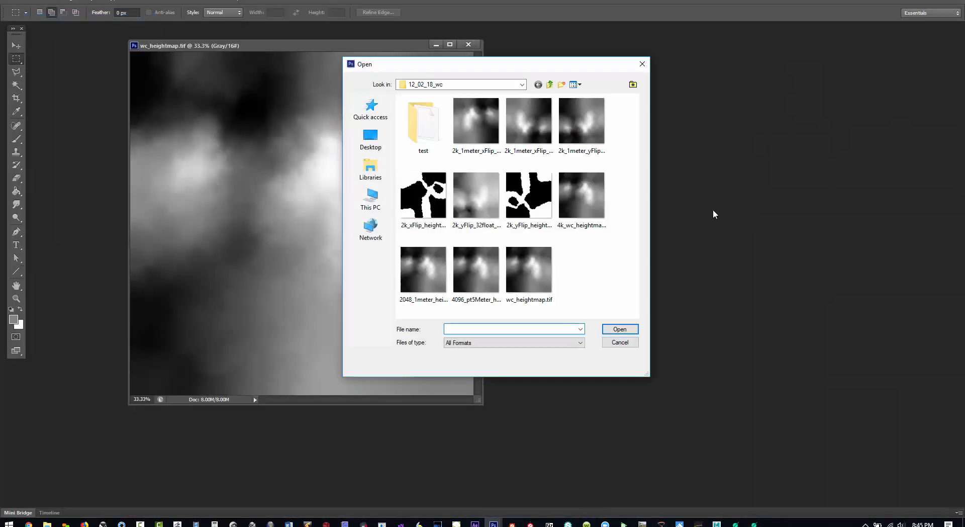
Open 4k_wc_heightmap.tif from the 12_02_18_wc folder
click(581, 194)
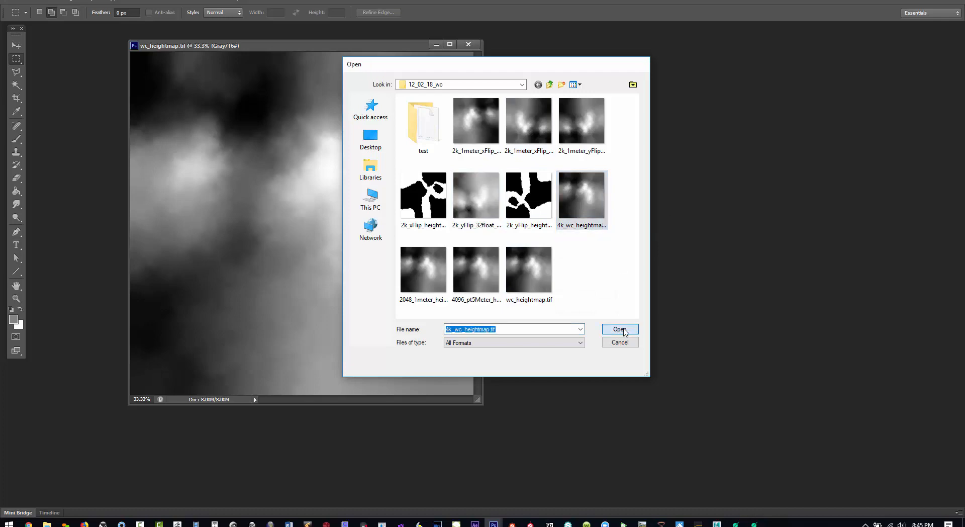
click(619, 329)
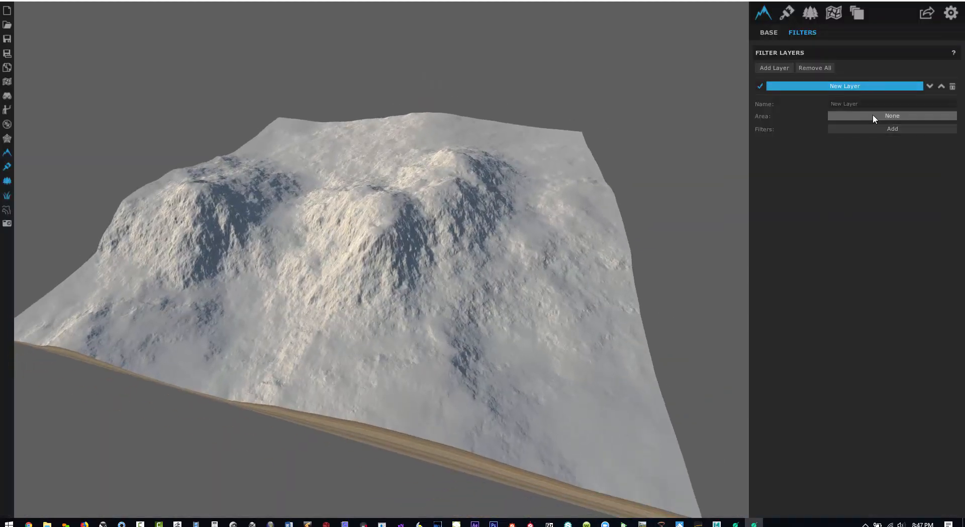
Add a Terrace Smooth filter from the Terrace catalogue to the base layer and adjust its strength
click(892, 128)
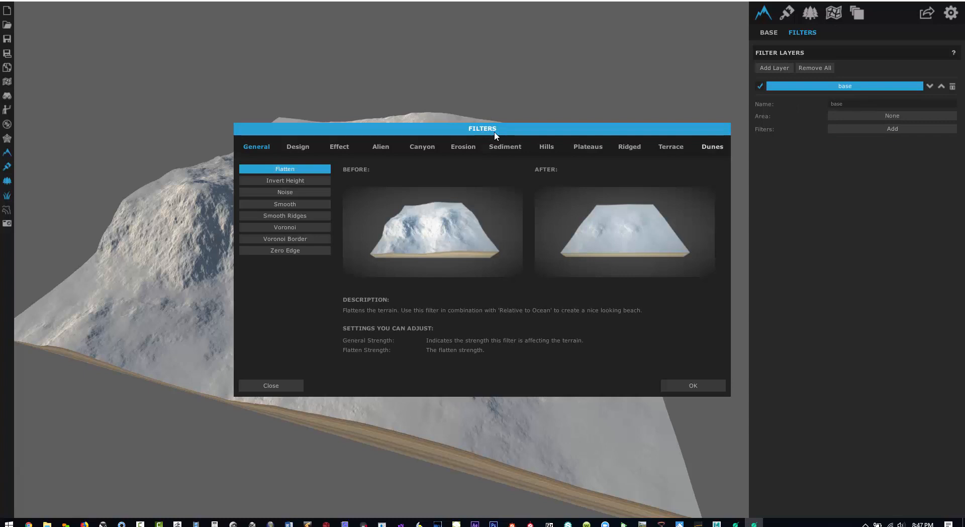
mouse_move(417, 164)
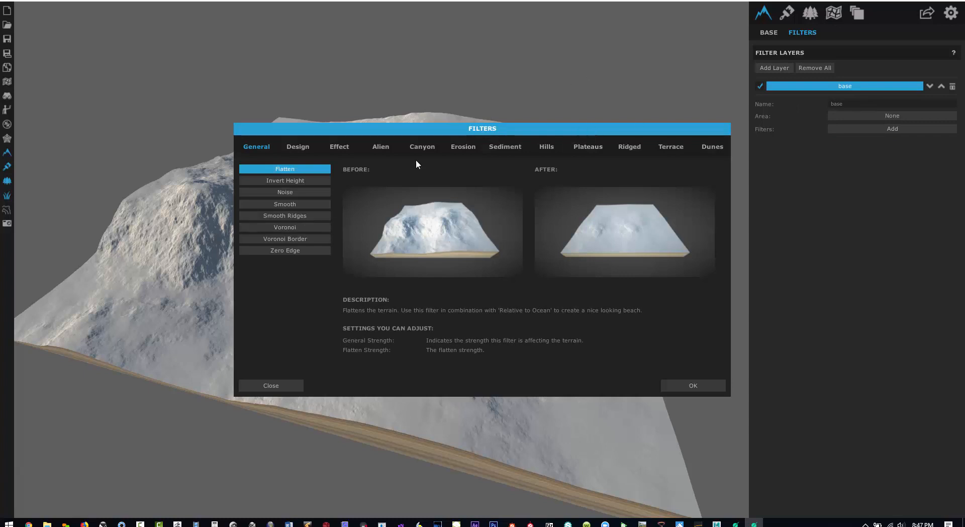
click(670, 147)
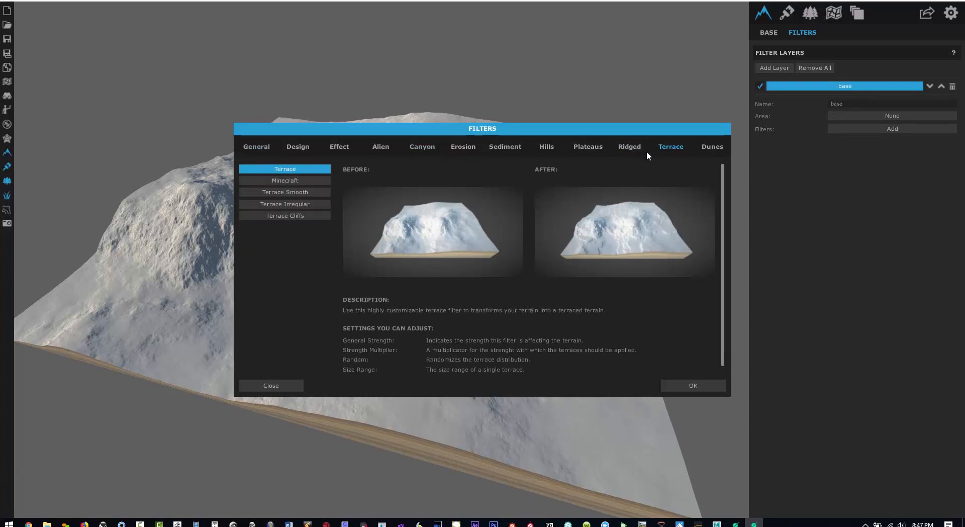
click(285, 204)
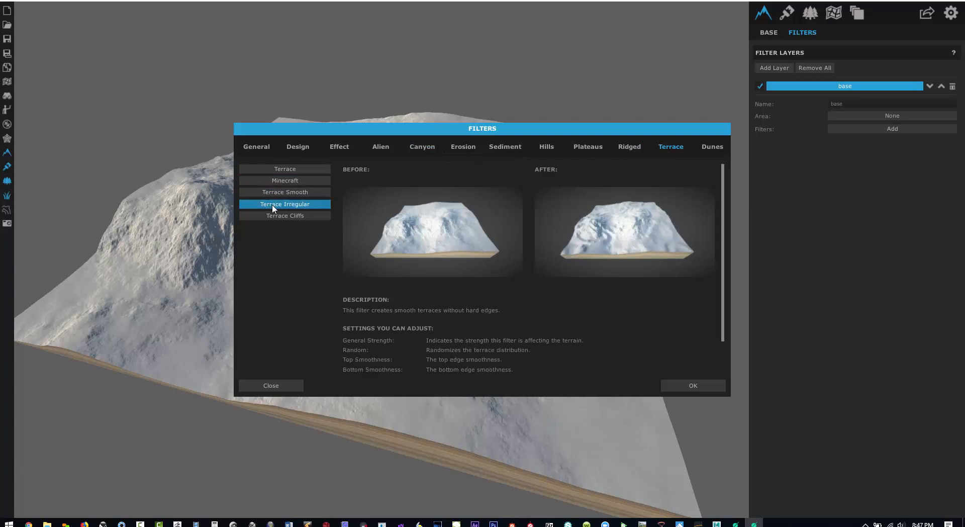
click(284, 192)
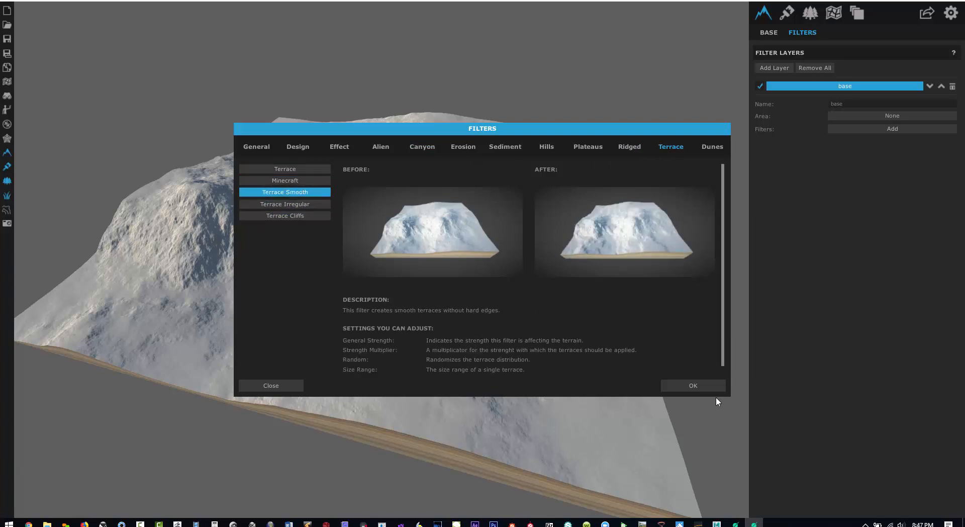
click(692, 385)
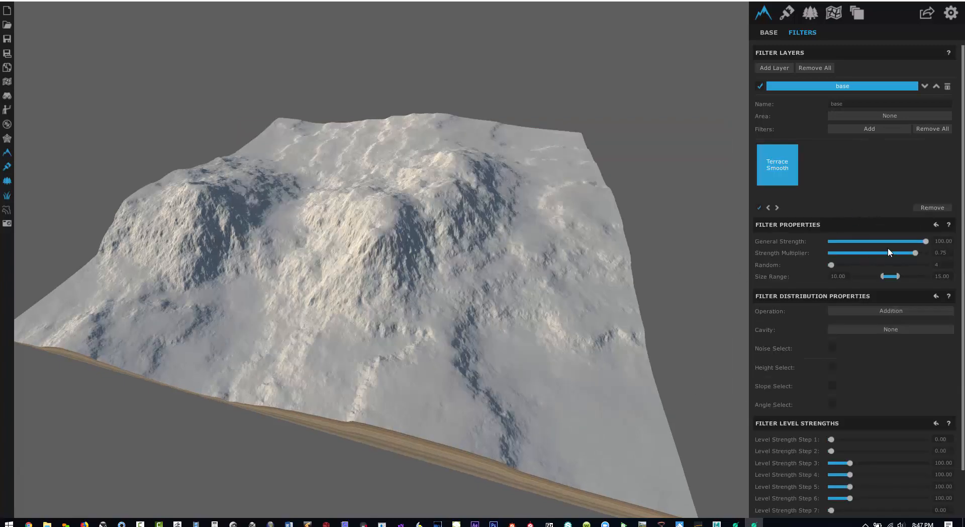
Set Terrace Smooth's random seed to 1857 and size range to about 1.55–18.70
drag(830, 264, 854, 265)
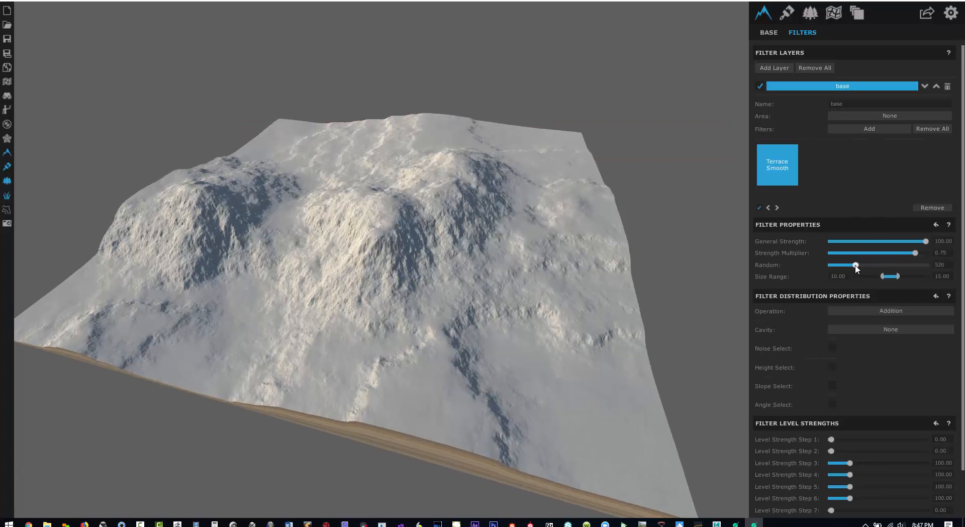
drag(856, 264, 929, 265)
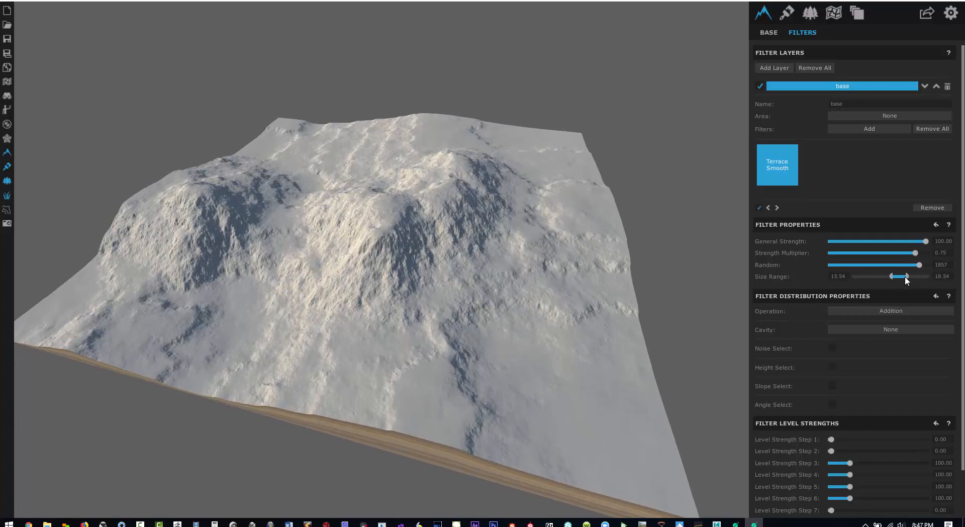
drag(895, 275, 878, 276)
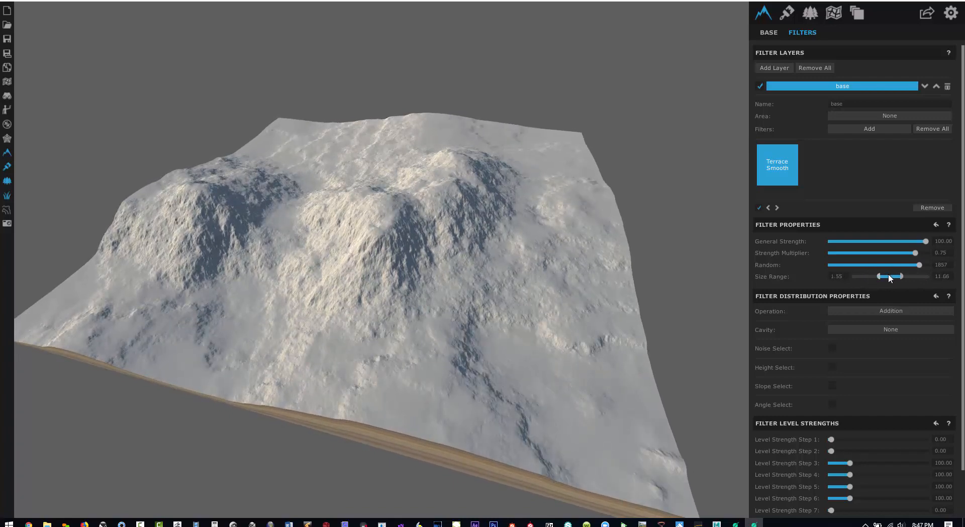
drag(901, 277, 917, 276)
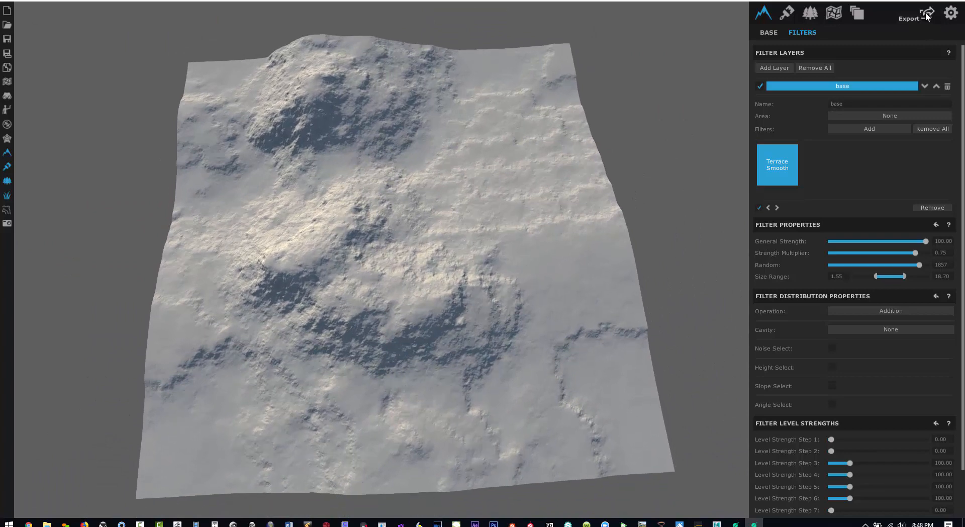
Export the heightmap as a 32 Bit TIFF named 2k_32bit_terrace_heightmap.tif
click(910, 18)
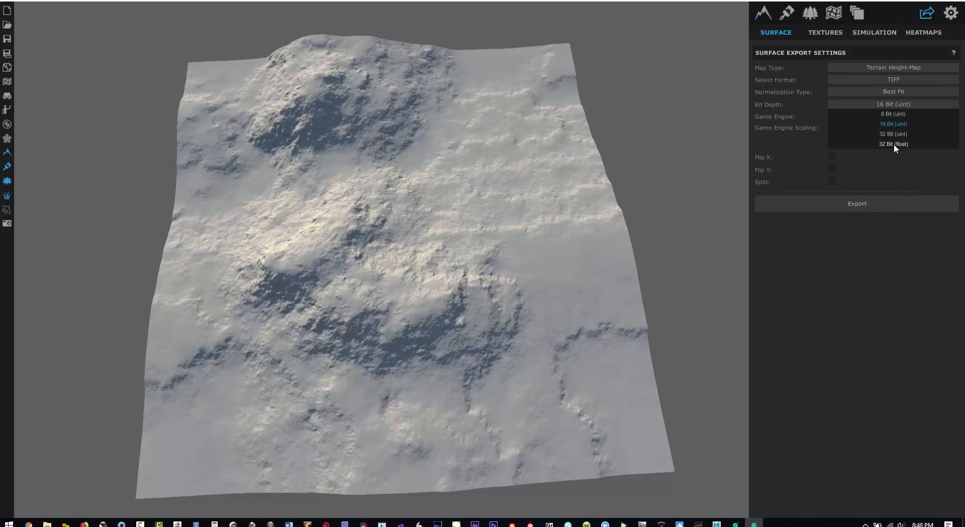
click(892, 134)
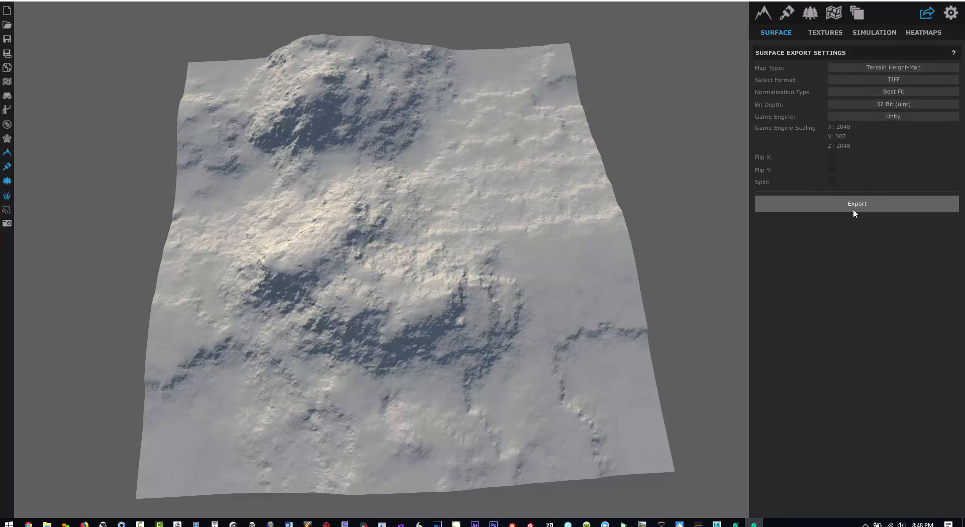
mouse_move(914, 182)
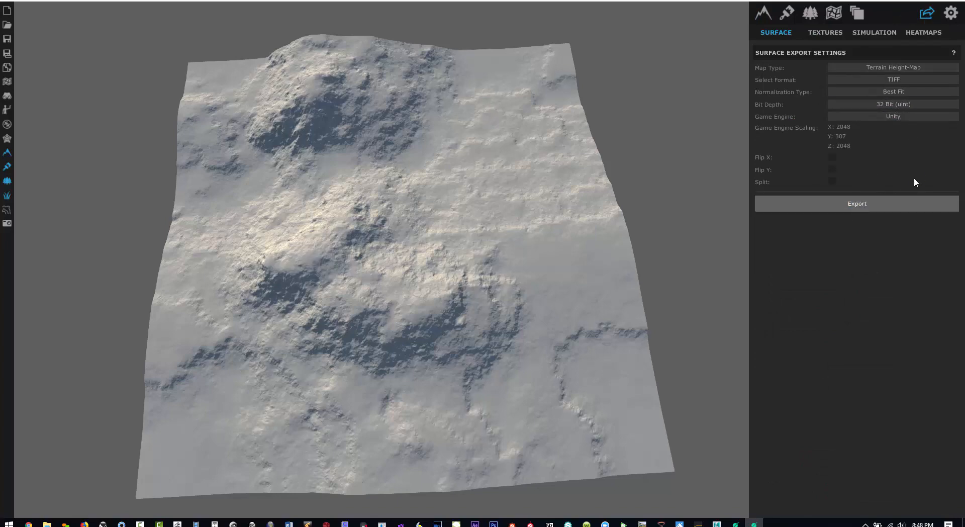
click(856, 203)
text(2k_32bit_terrace_heightmap.tif)
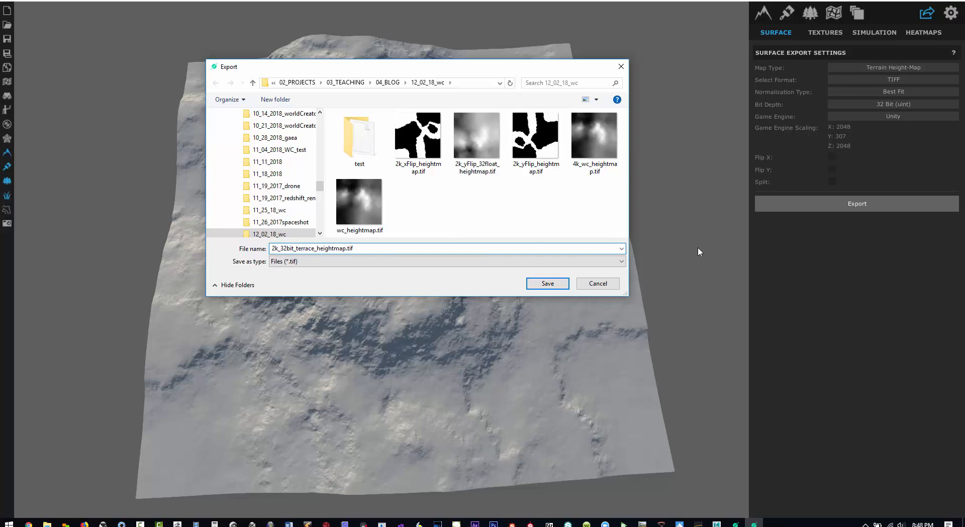
click(546, 283)
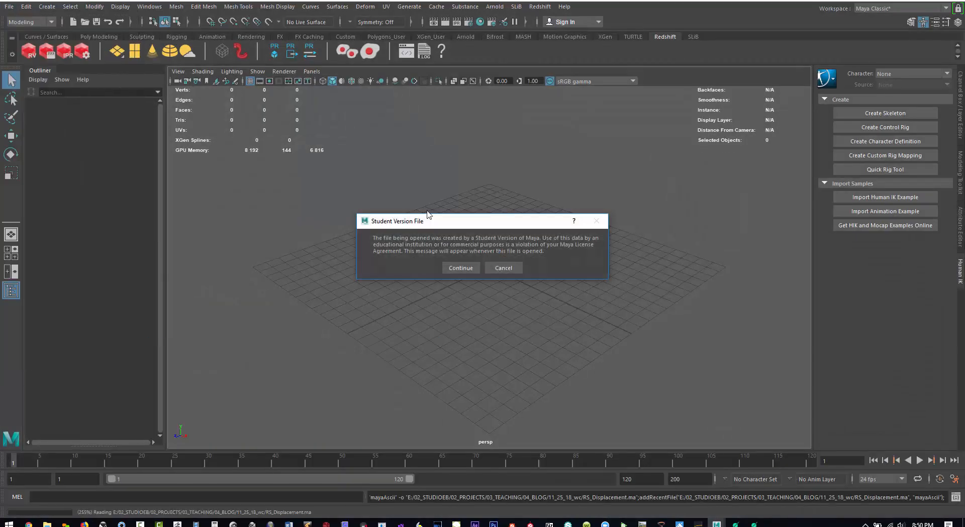
Continue past the Student Version warning to open RS_Displacement.ma
click(460, 267)
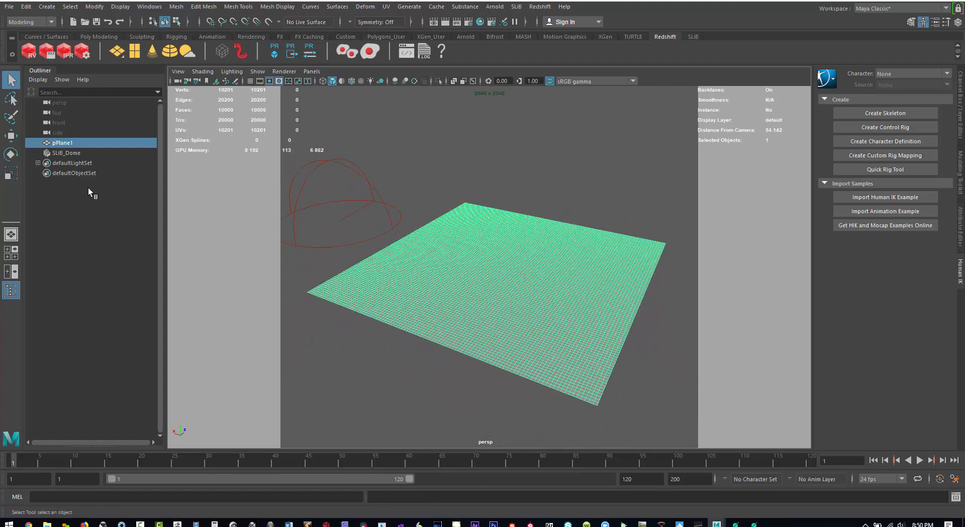
mouse_move(762, 236)
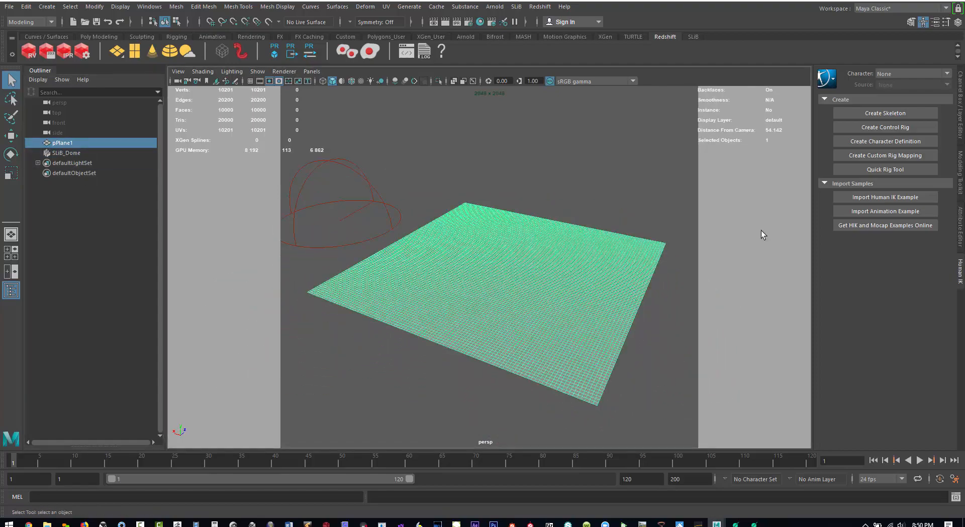
In Hypershade, repoint the displacement file node to 2k_32bit_terrace_heightmap.tif
click(149, 7)
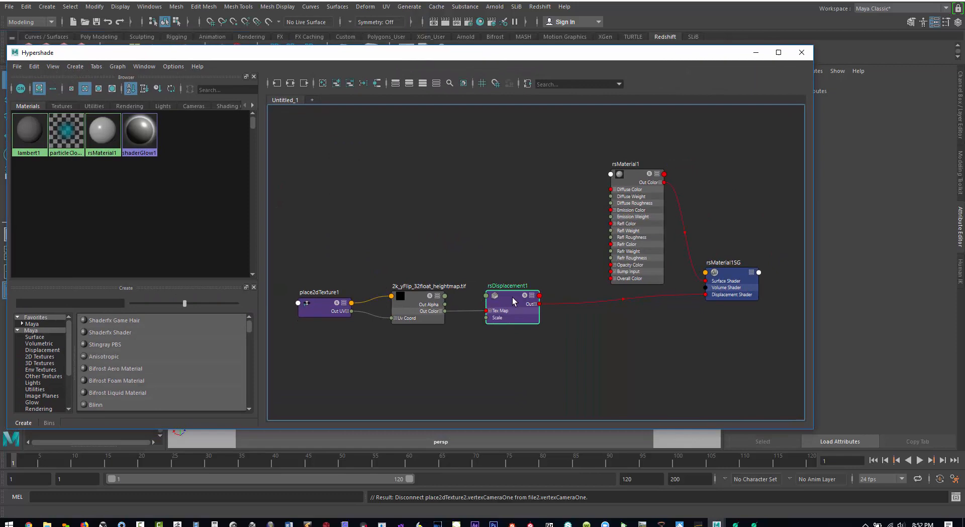
drag(36, 52, 64, 54)
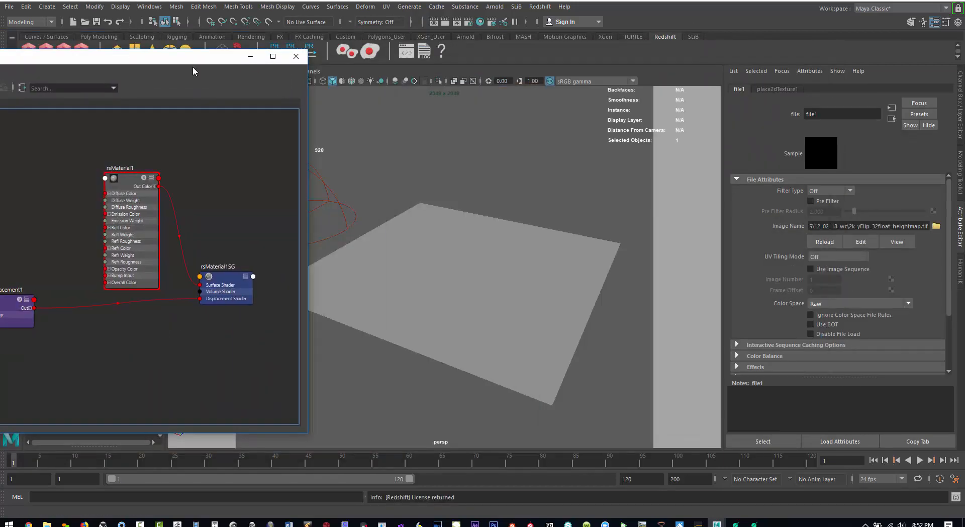
click(935, 226)
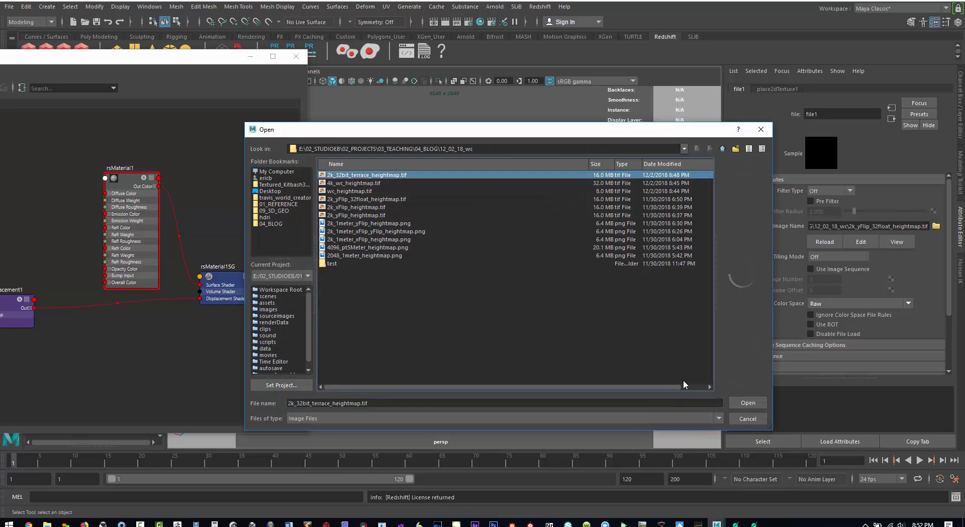
click(746, 402)
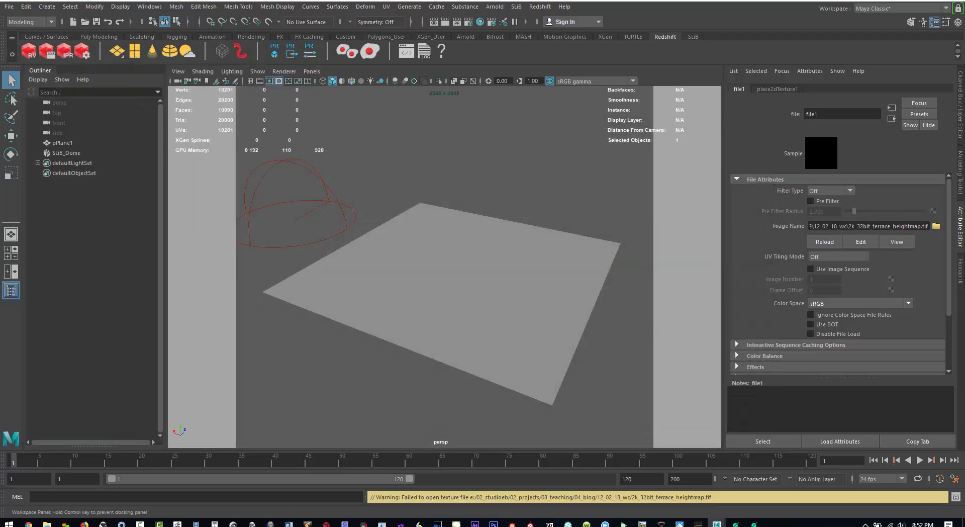
click(480, 21)
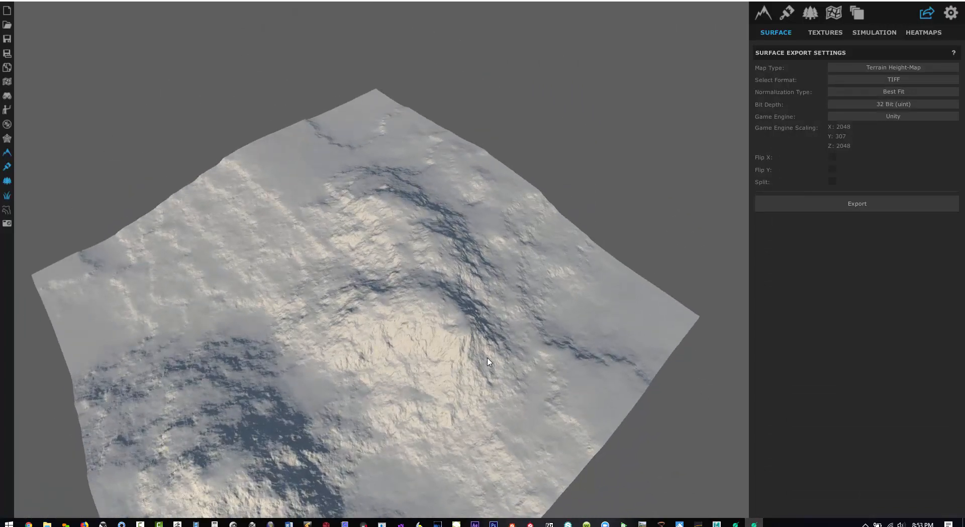
drag(489, 362, 416, 380)
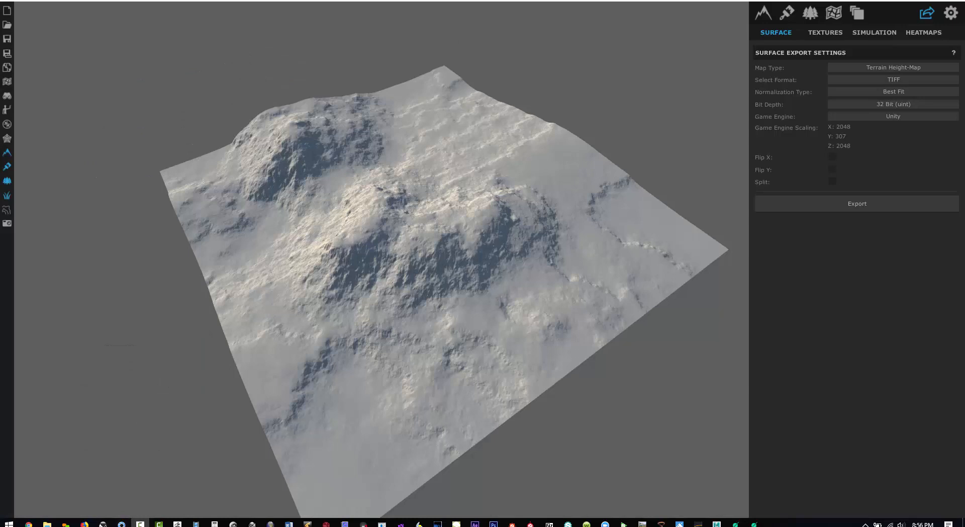
Export with Flip Y enabled as 2k_32bit_flipY_terrace_heightmap.tif
click(832, 170)
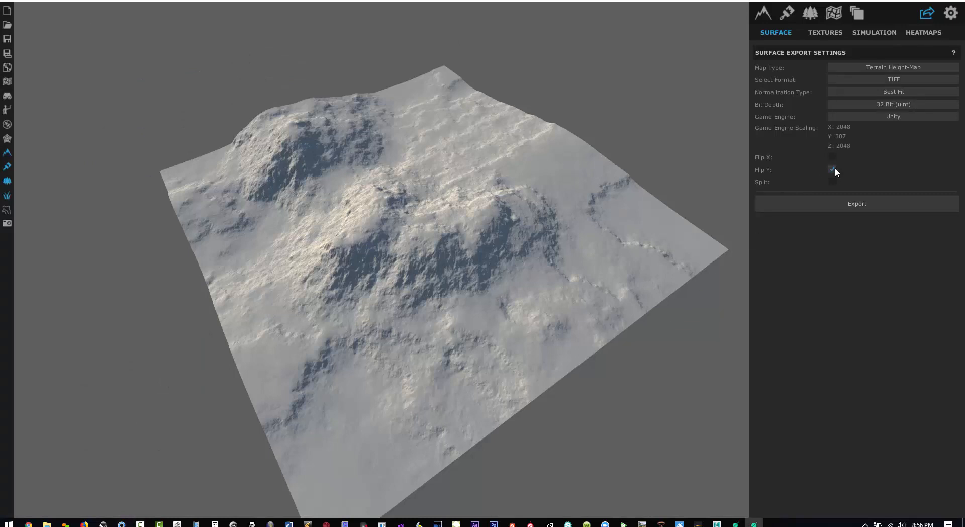
click(832, 170)
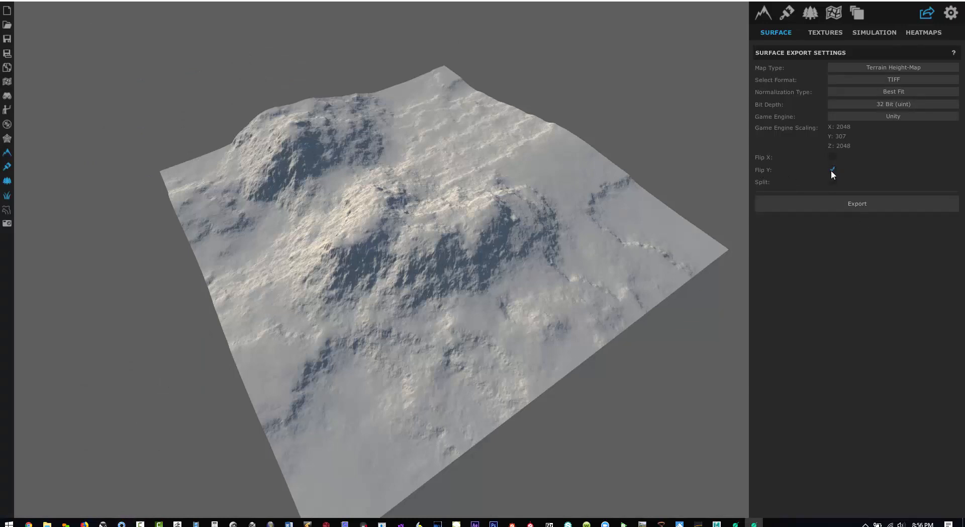
click(856, 203)
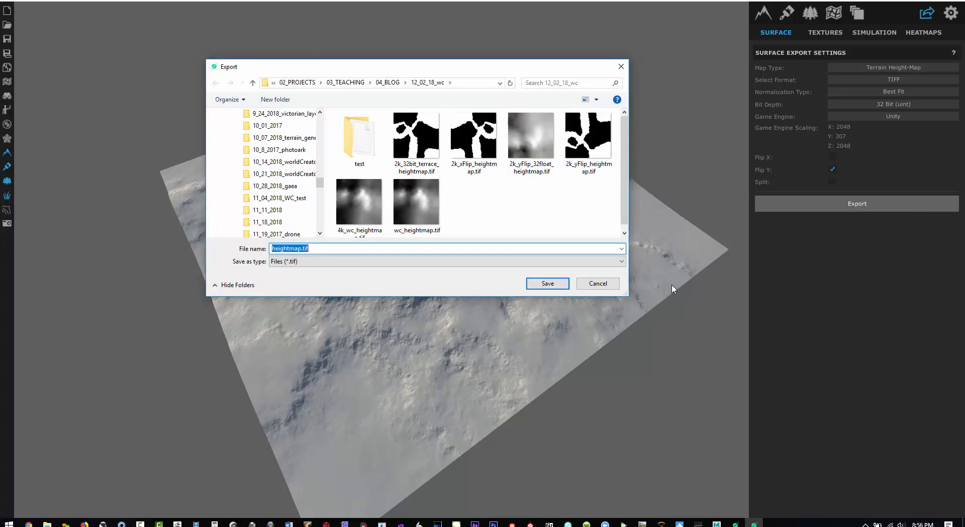
click(417, 134)
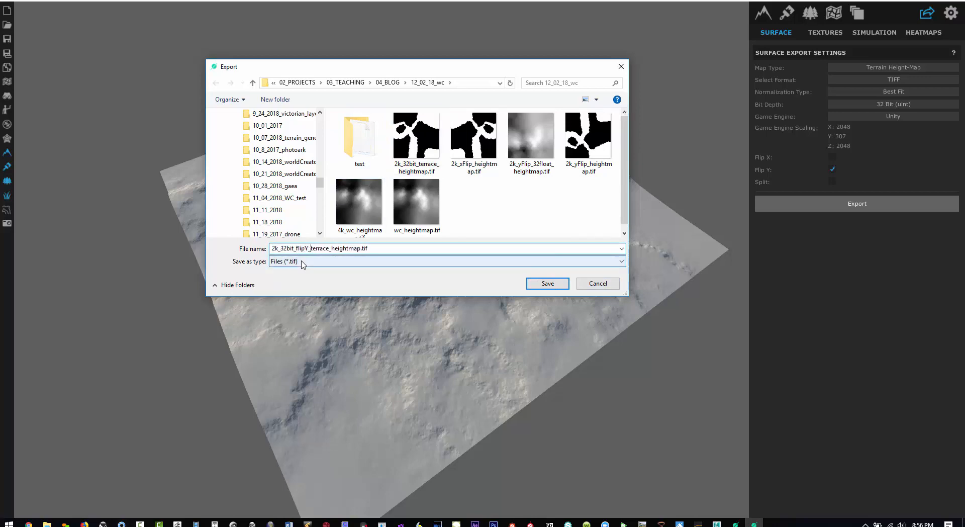
click(546, 283)
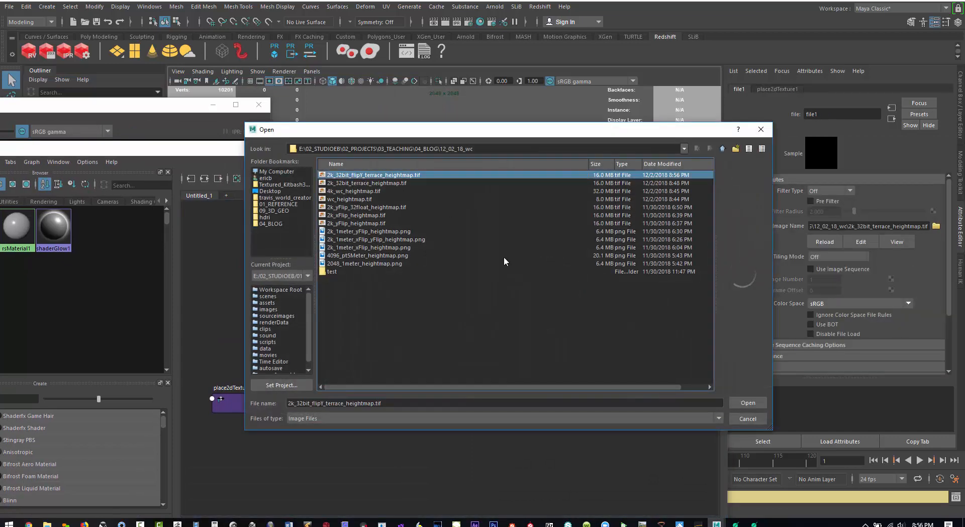
Load 2k_32bit_flipY_terrace_heightmap.tif as the displacement texture and render in Redshift
click(747, 402)
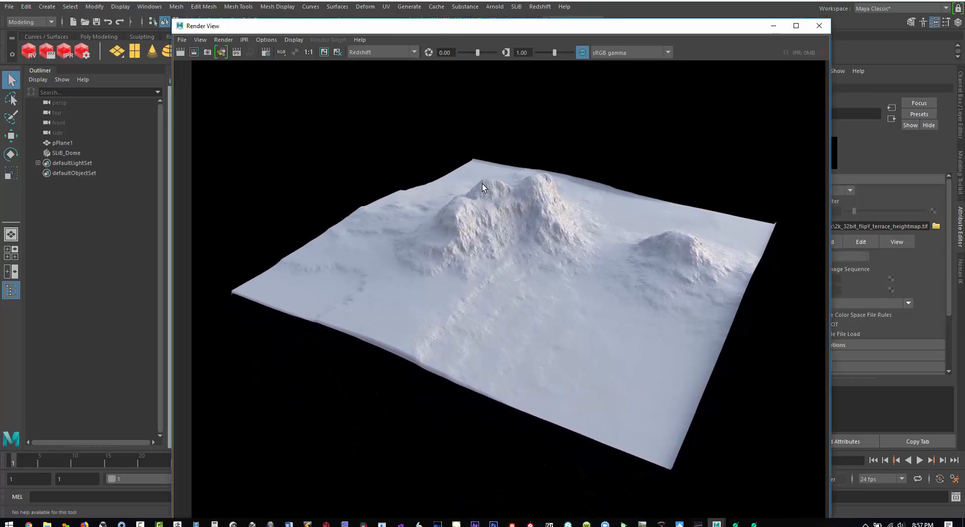
mouse_move(835, 400)
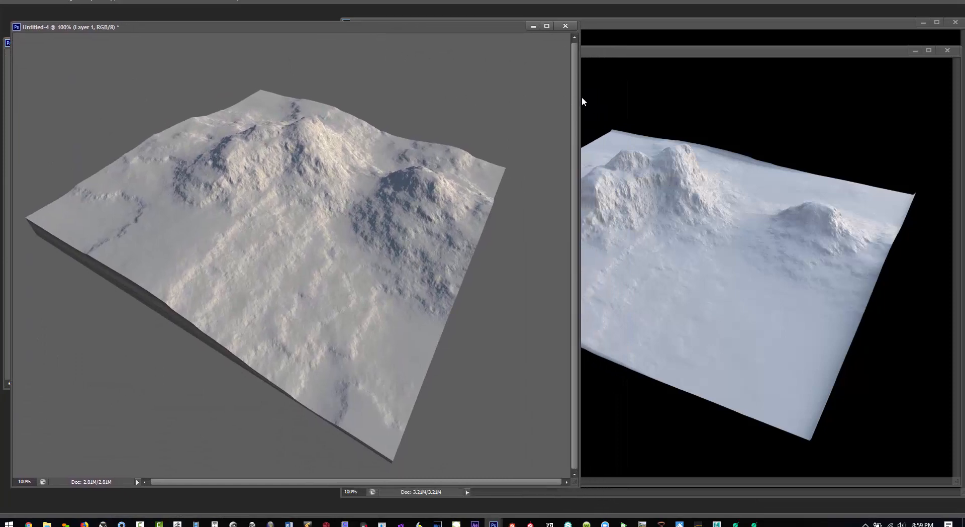
Position the pasted Maya render window beside the World Creator terrain capture
drag(574, 91, 523, 91)
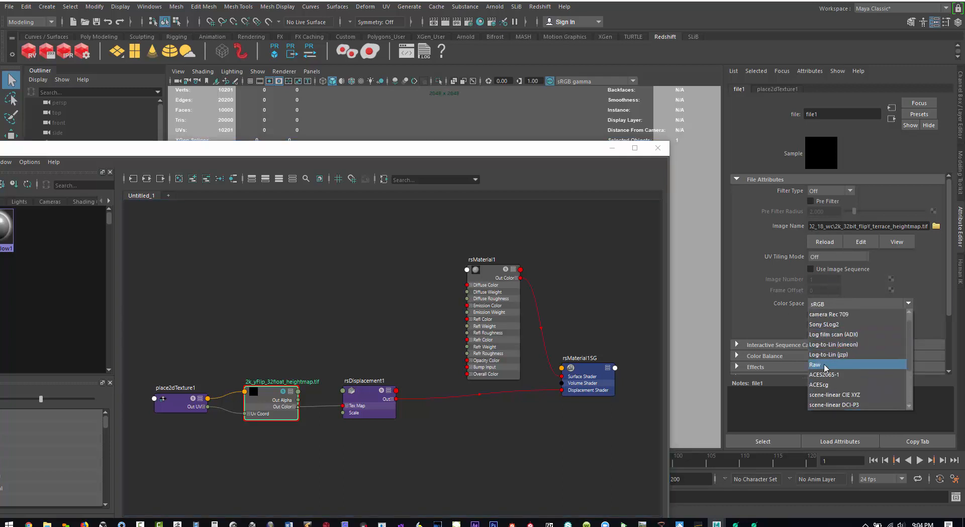
Change file1's Color Space from sRGB to Raw
click(816, 363)
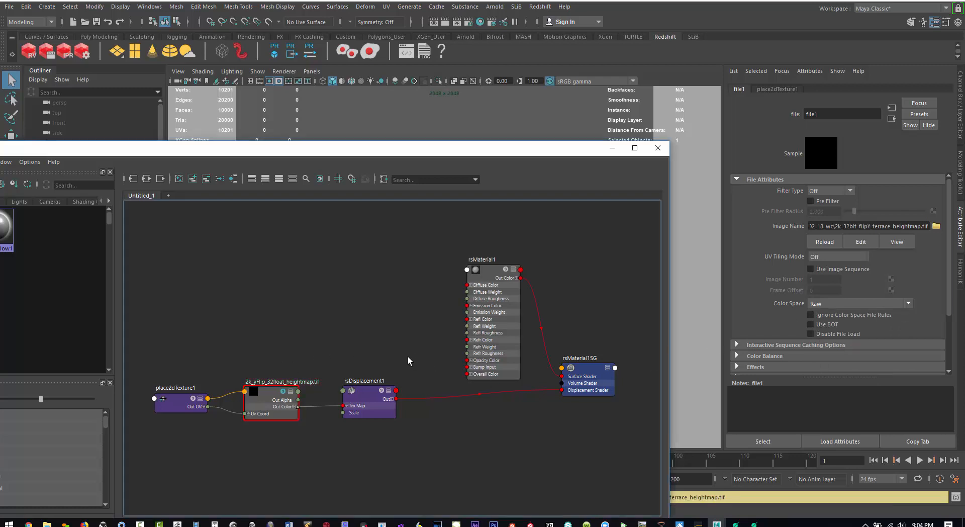
click(368, 398)
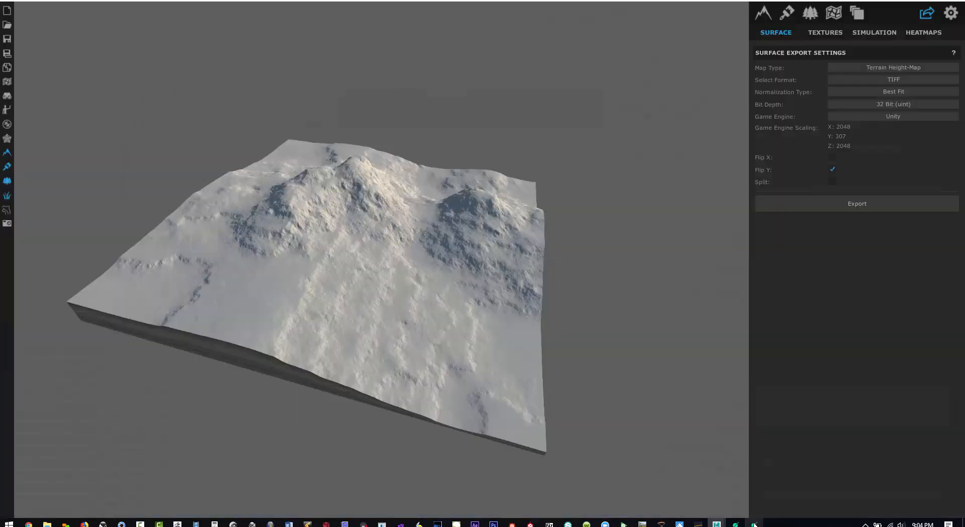
mouse_move(837, 130)
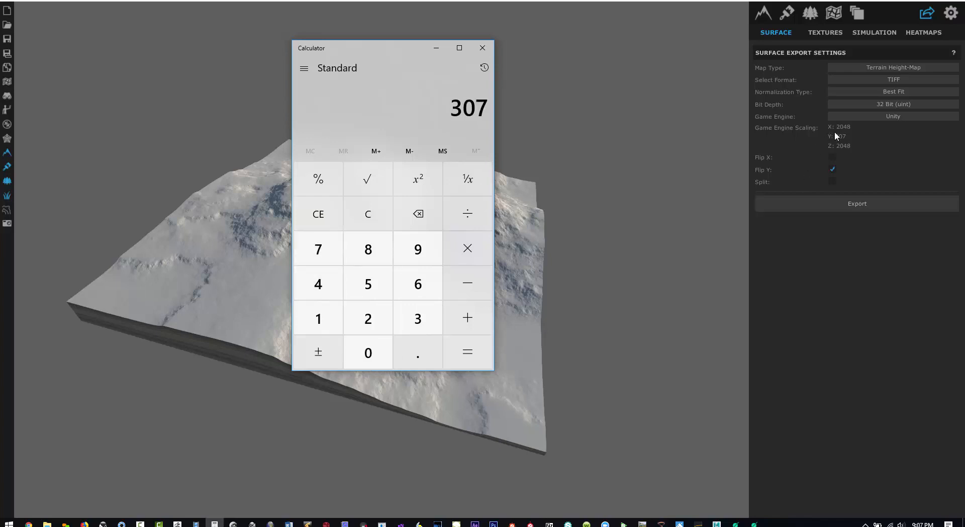
Compute 307 ÷ 2048 in Windows Calculator for the terrain height-to-width ratio
click(467, 213)
text(2,048)
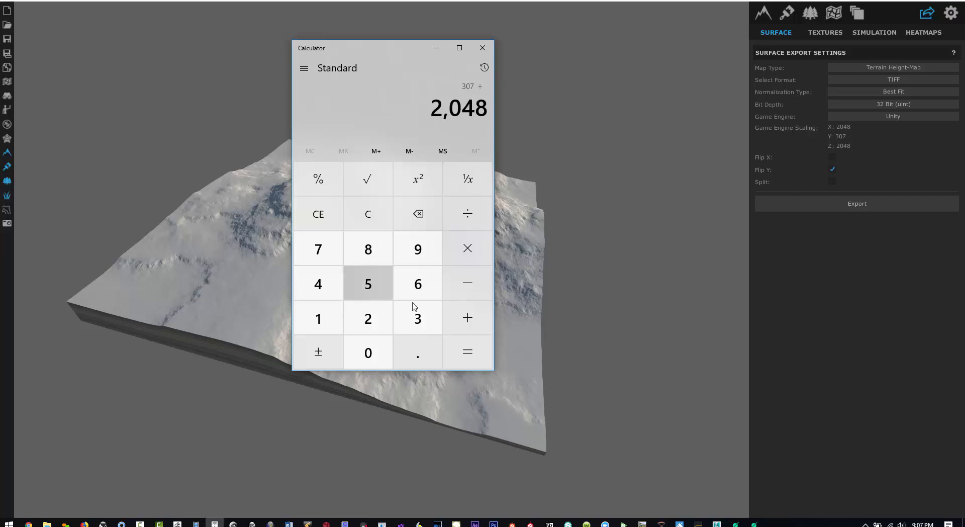
click(465, 352)
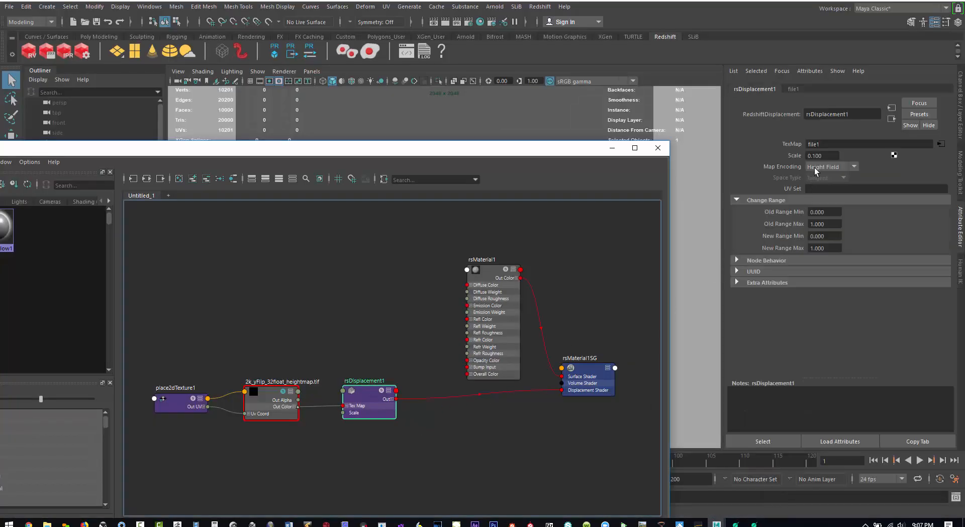
Set rsDisplacement1's Scale to 0.149 to match World Creator's height ratio
text(0.149)
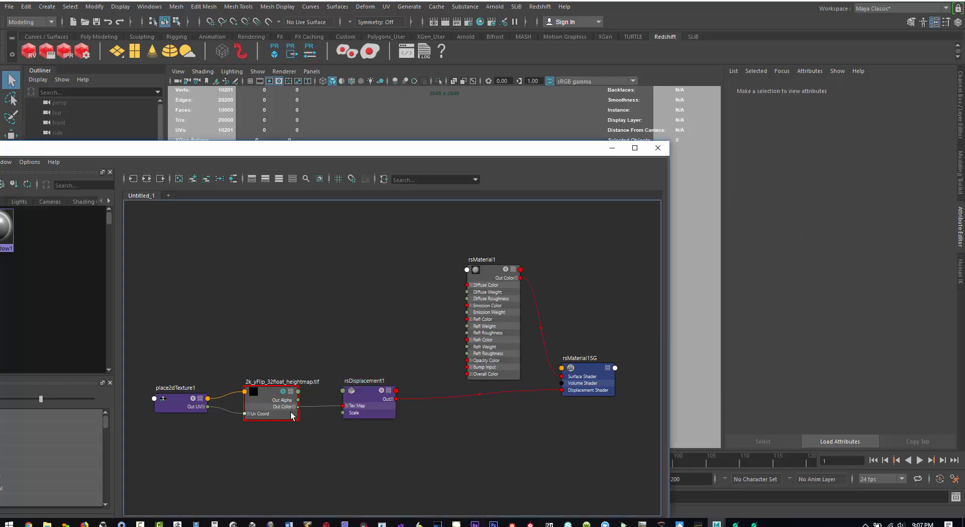
click(270, 403)
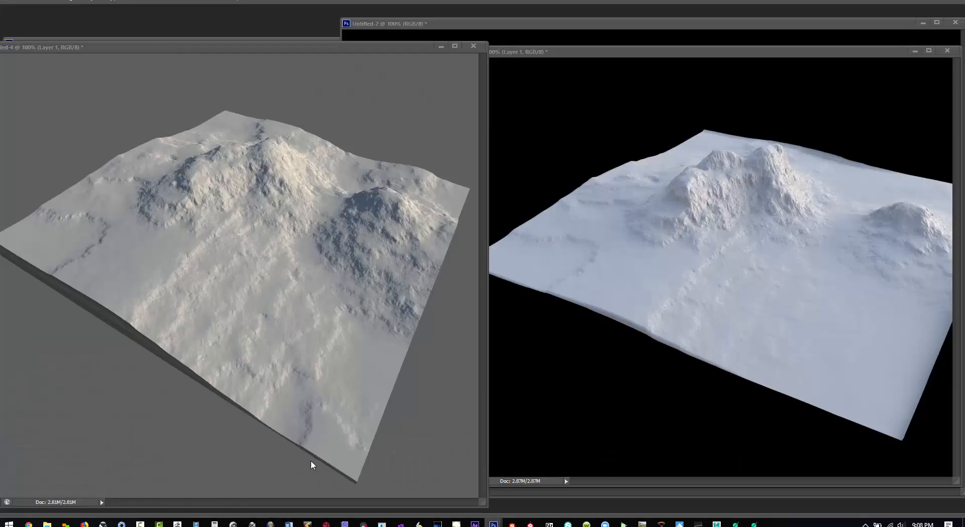
mouse_move(272, 134)
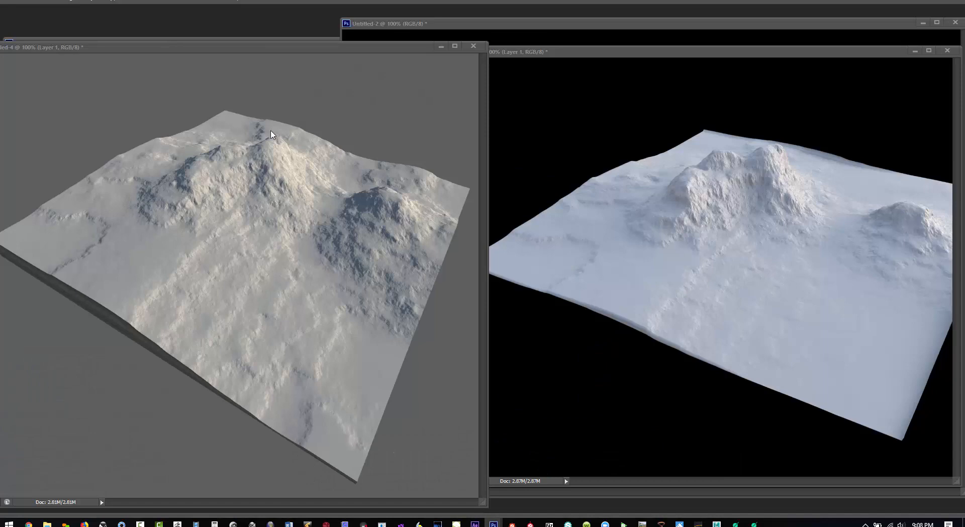
mouse_move(692, 282)
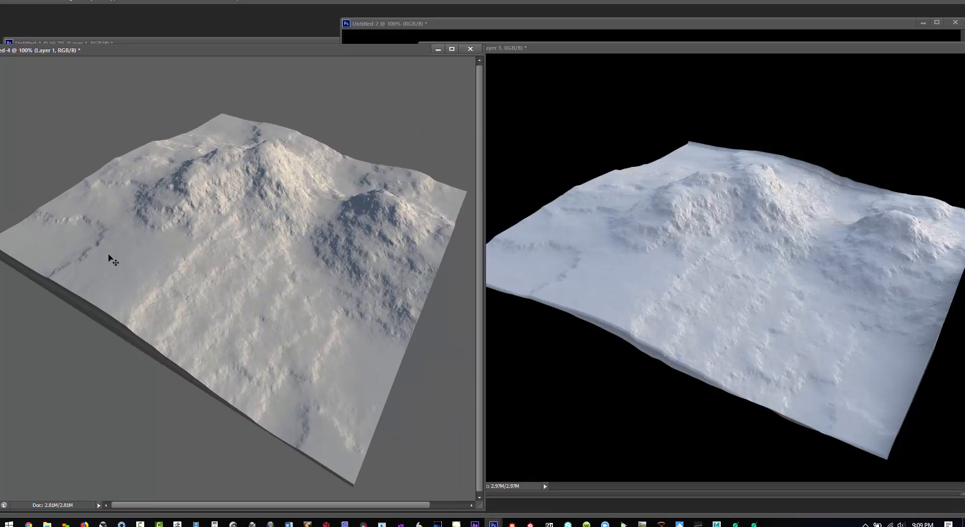
mouse_move(212, 157)
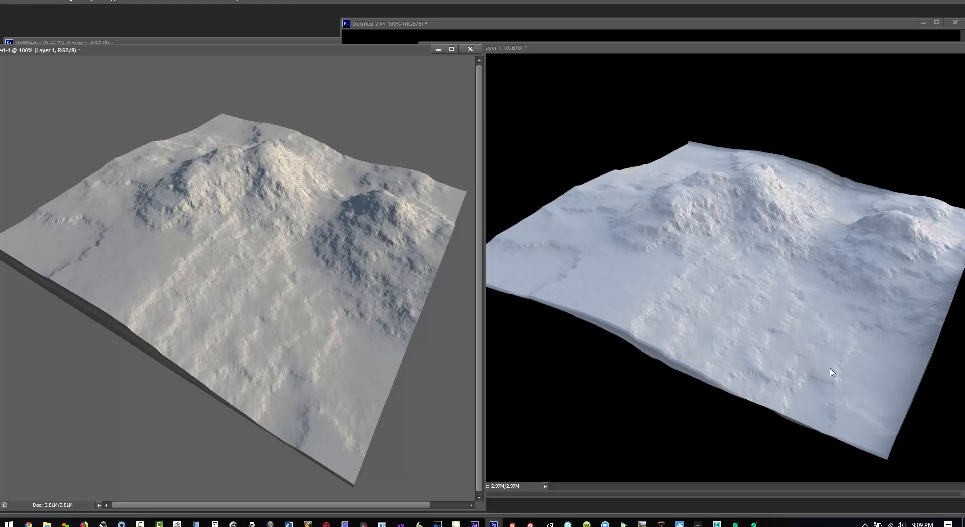
mouse_move(883, 374)
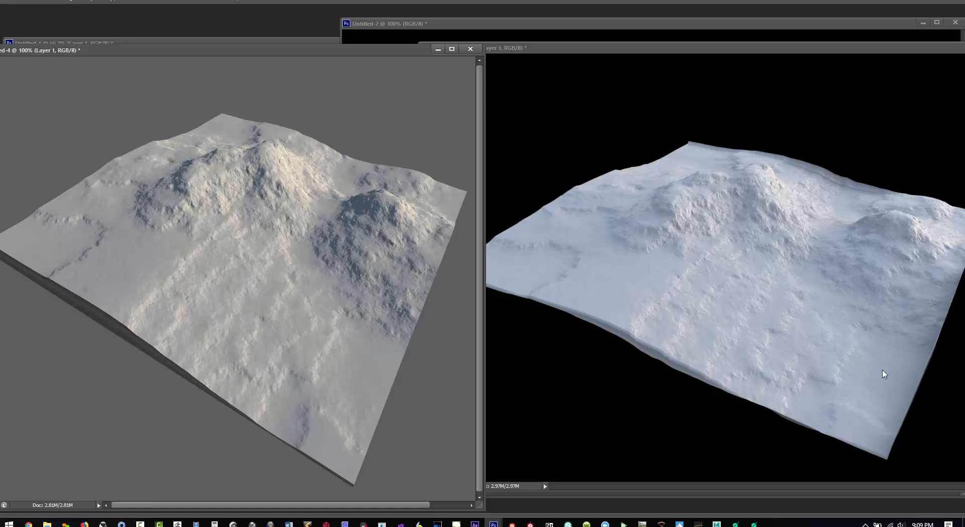
mouse_move(829, 190)
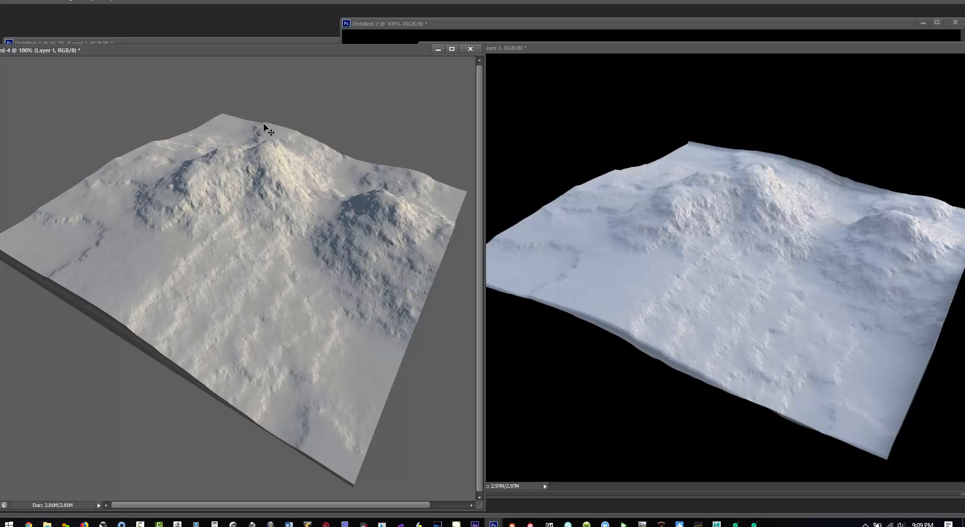
mouse_move(409, 172)
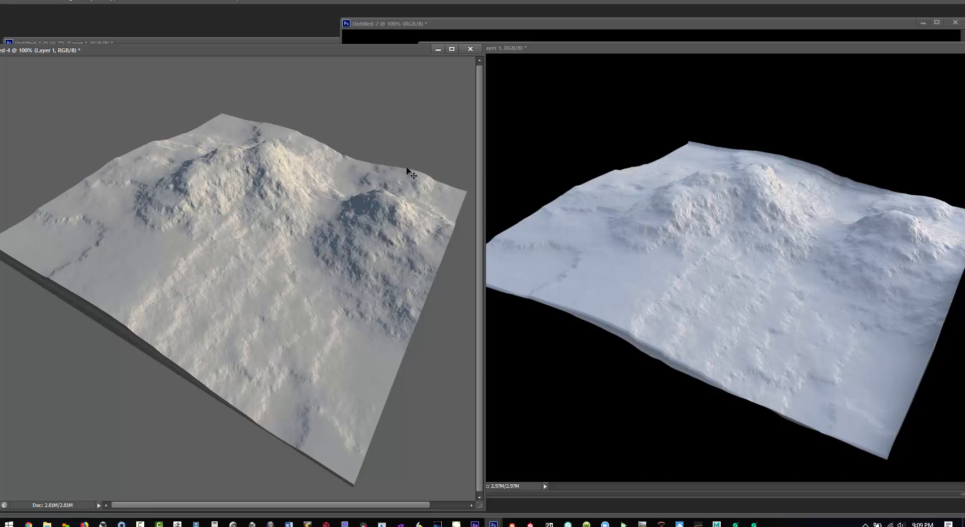
mouse_move(812, 171)
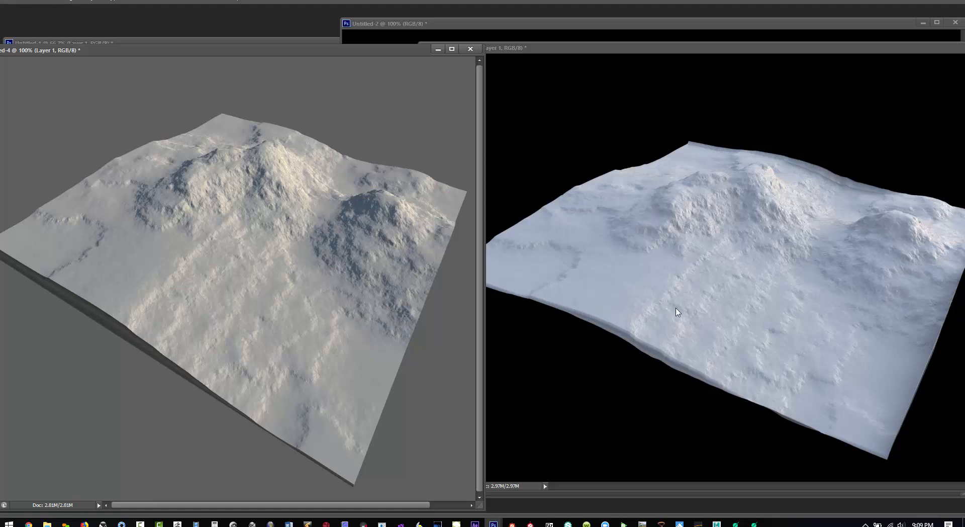
mouse_move(657, 347)
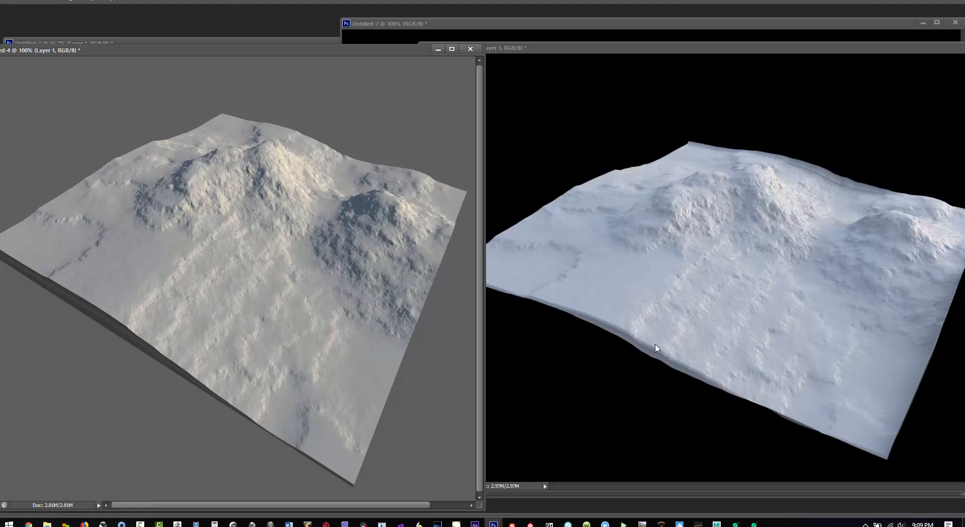
mouse_move(853, 442)
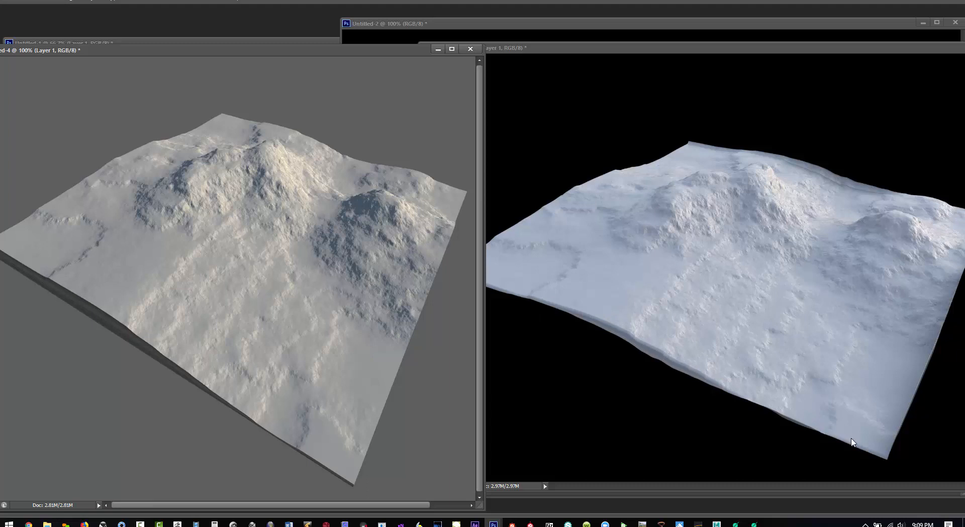
mouse_move(586, 197)
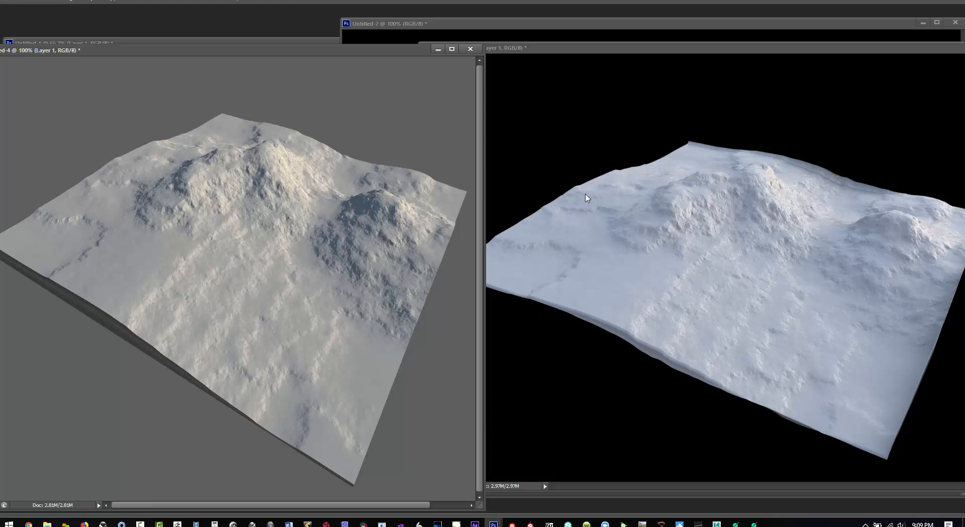